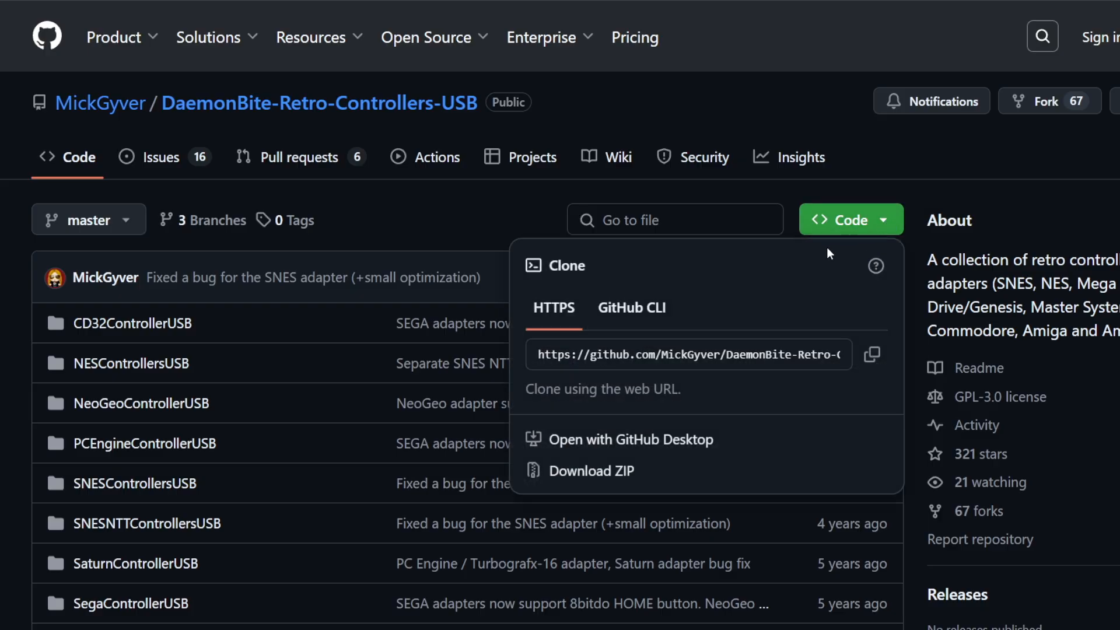
{"action": "mouse_move", "coordinate": [639, 470]}
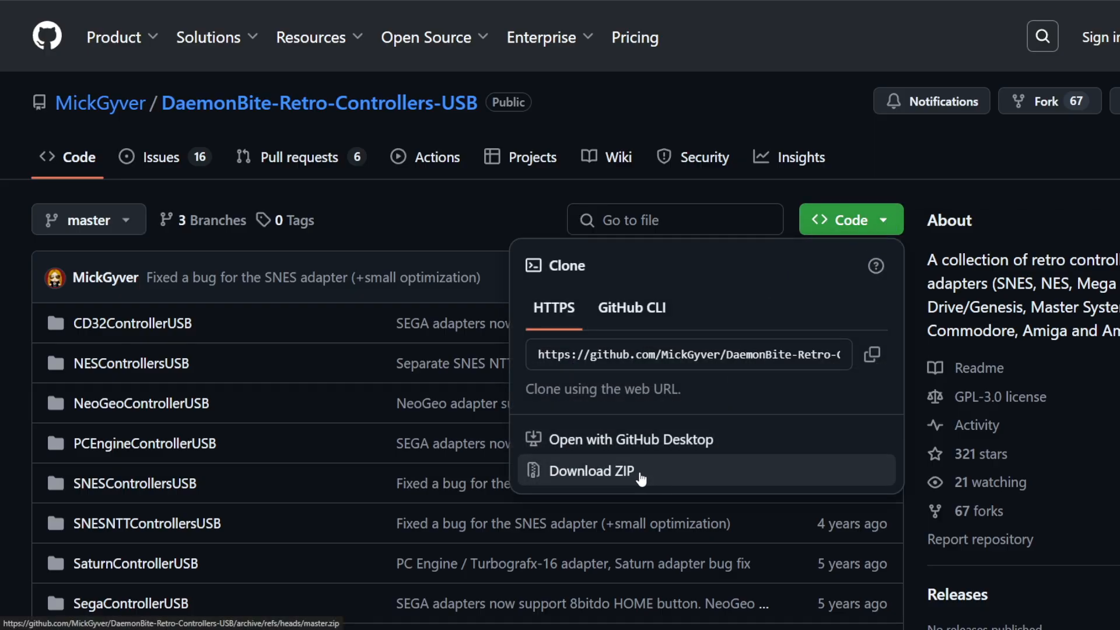
Download the DaemonBite-Retro-Controllers-USB repository as a master-branch ZIP and save it
{"action": "left_click", "coordinate": [591, 470]}
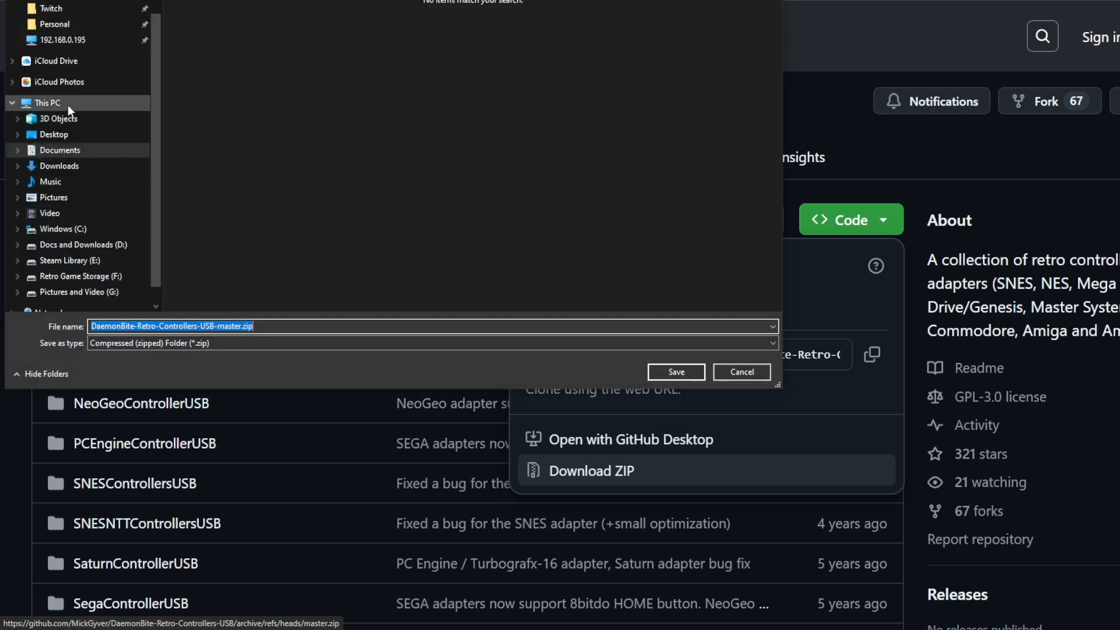
{"action": "left_click", "coordinate": [53, 134]}
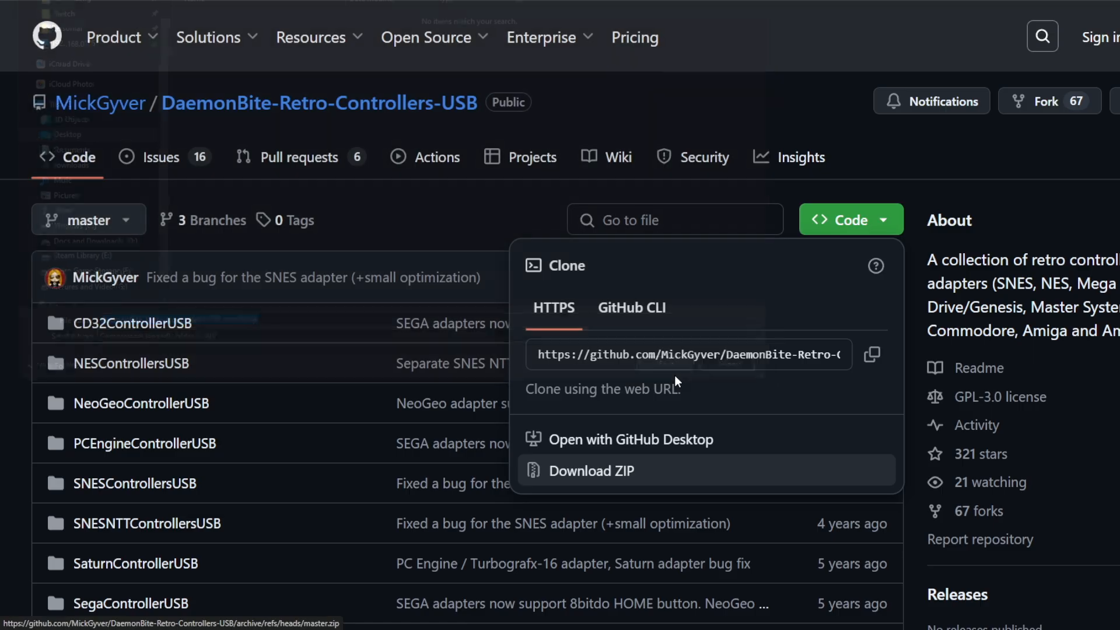
Extract the downloaded repository ZIP into the DaemonBite folder with 7-Zip Extract Here
{"action": "left_click", "coordinate": [590, 470]}
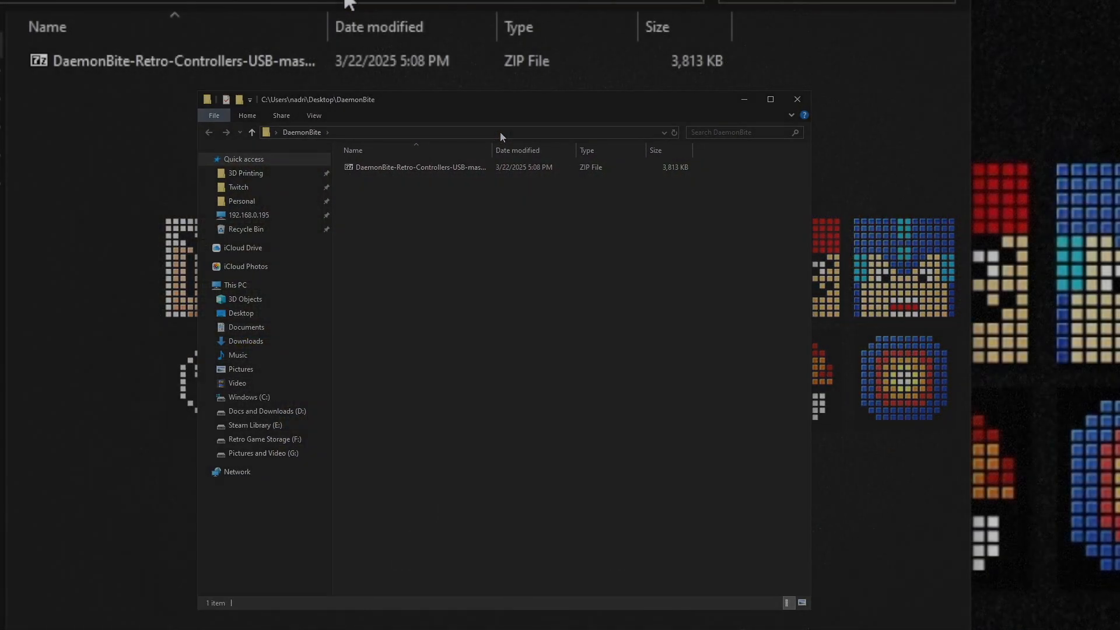
{"action": "right_click", "coordinate": [165, 61]}
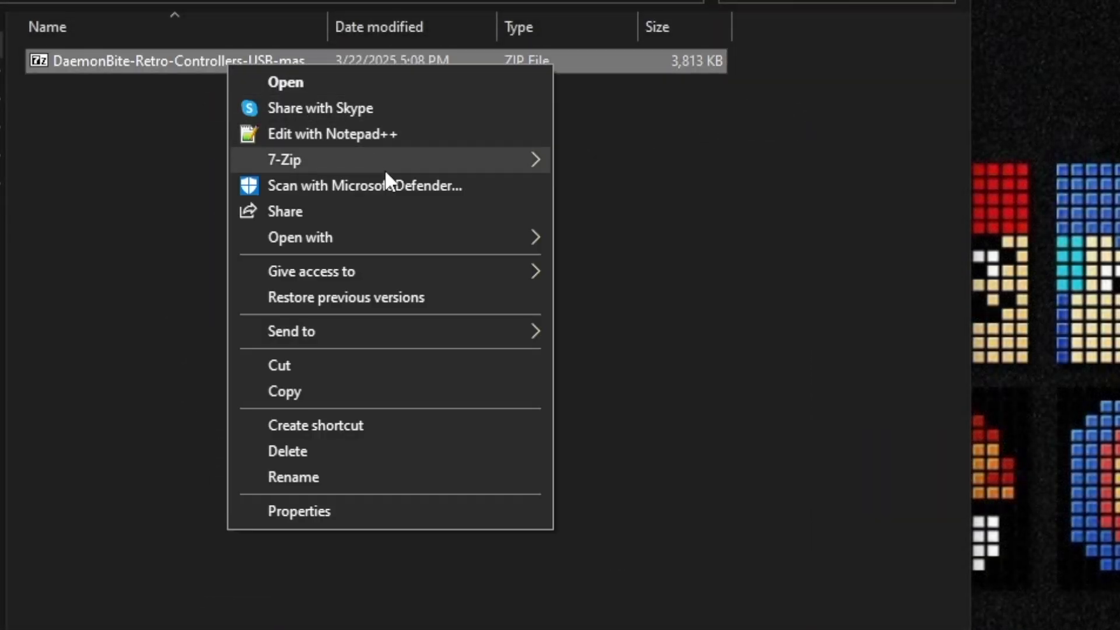
{"action": "left_click", "coordinate": [677, 256]}
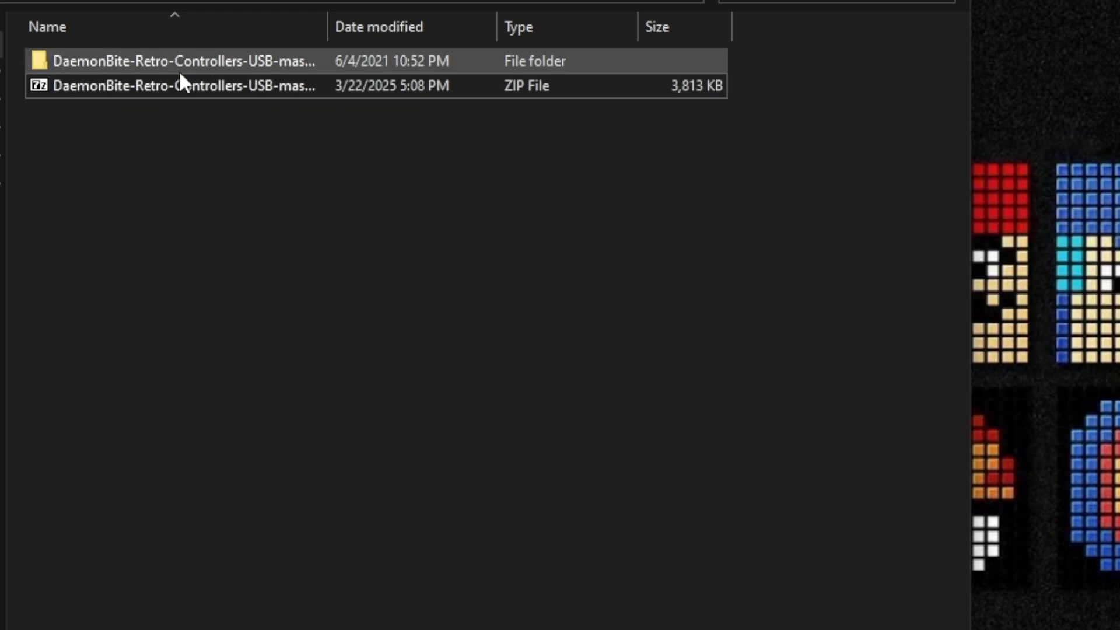
Open SNESControllersUSB.ino from the extracted repository's SNESControllersUSB folder
{"action": "double_click", "coordinate": [184, 61]}
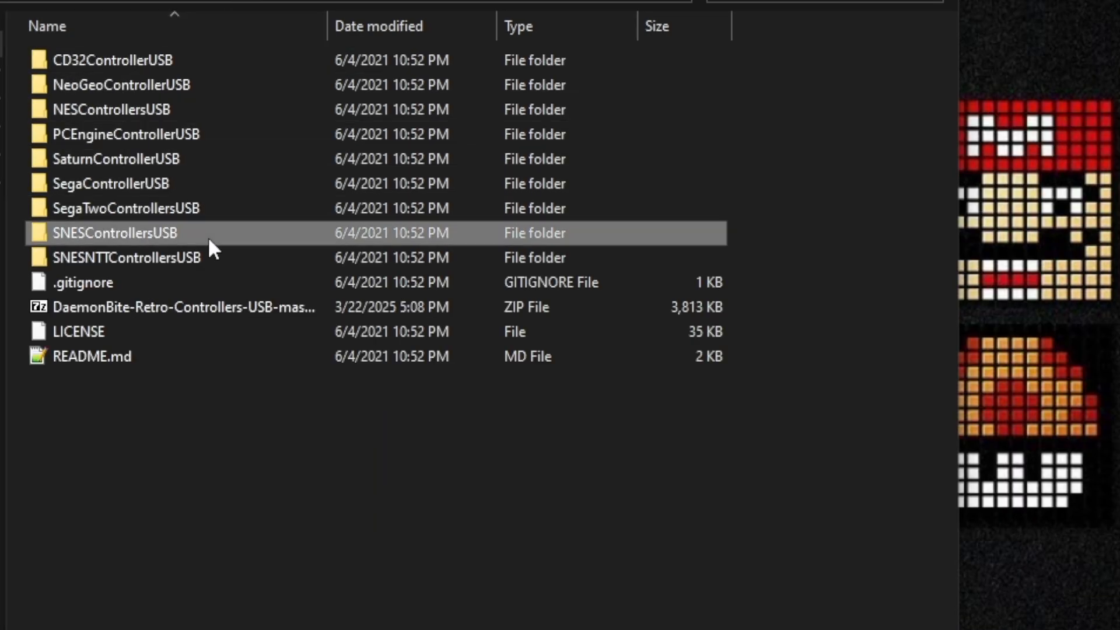
{"action": "double_click", "coordinate": [111, 233]}
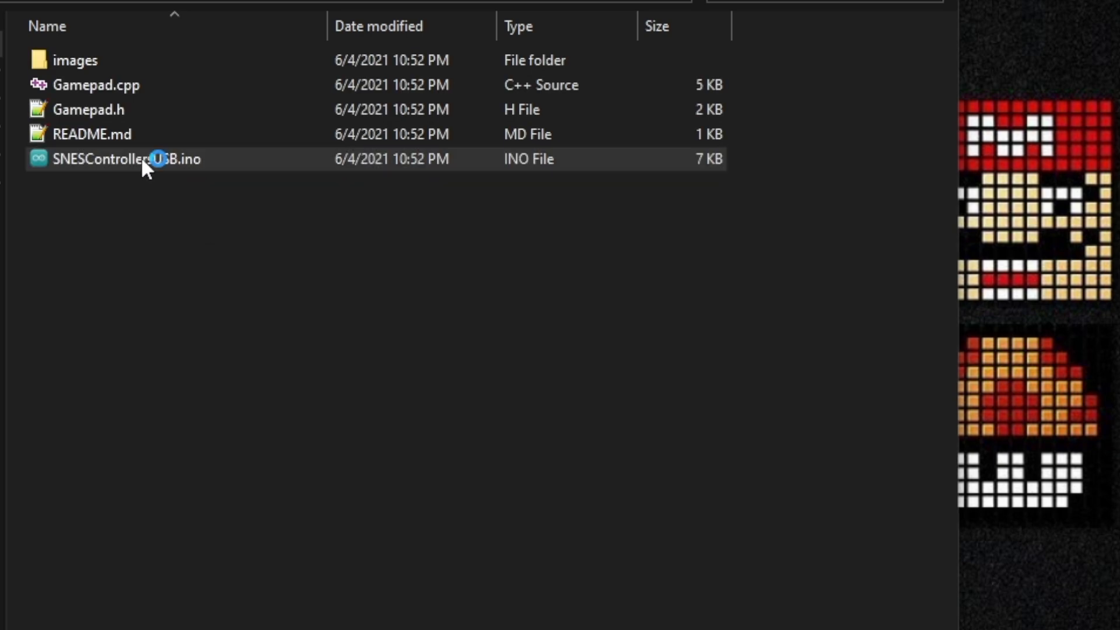
{"action": "double_click", "coordinate": [125, 159]}
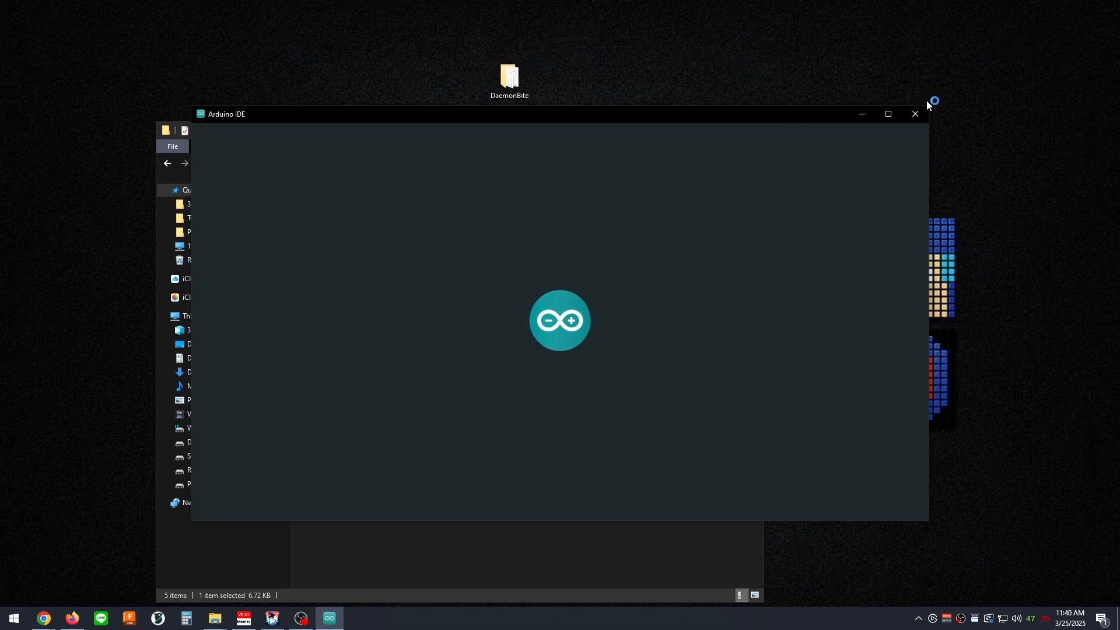
Maximize the editor and bring up the board options to target Arduino Leonardo
{"action": "left_click", "coordinate": [887, 114]}
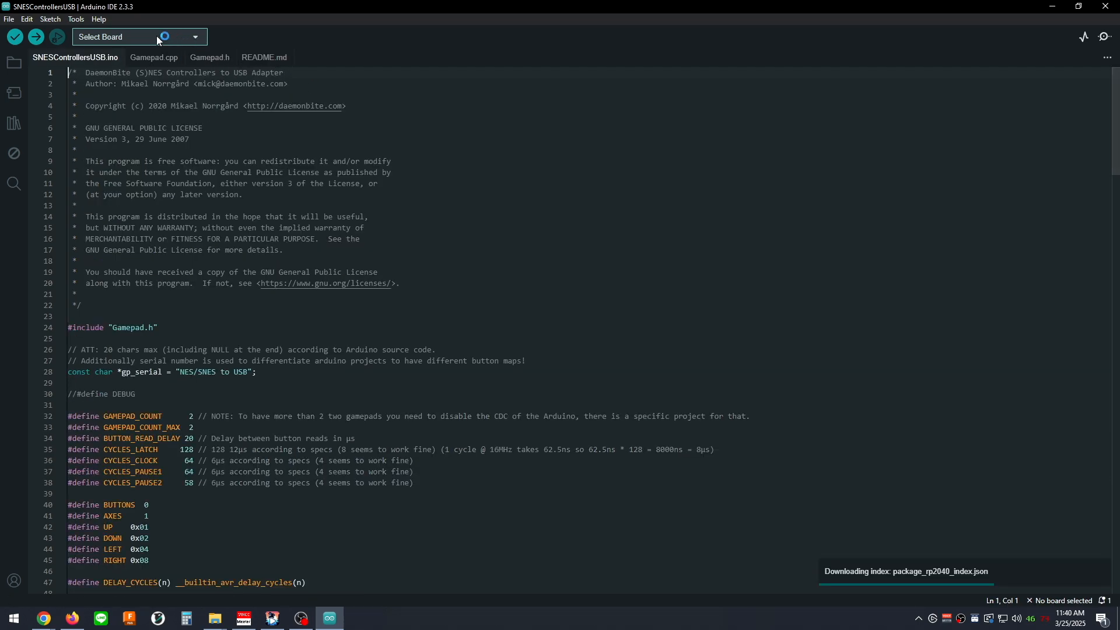
{"action": "left_click", "coordinate": [76, 19]}
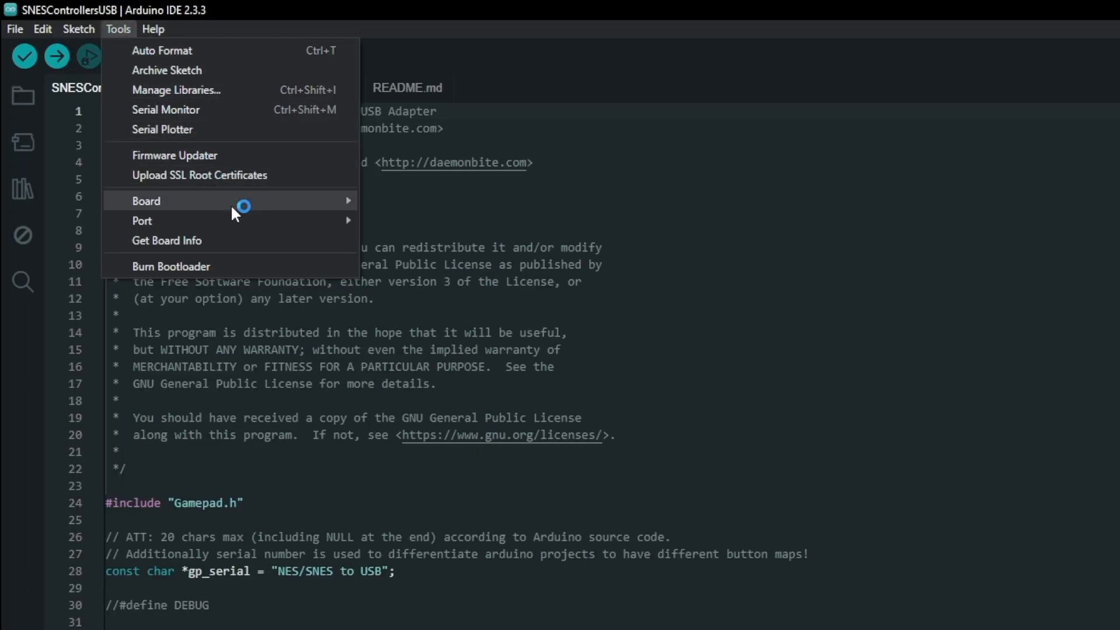
{"action": "mouse_move", "coordinate": [147, 200]}
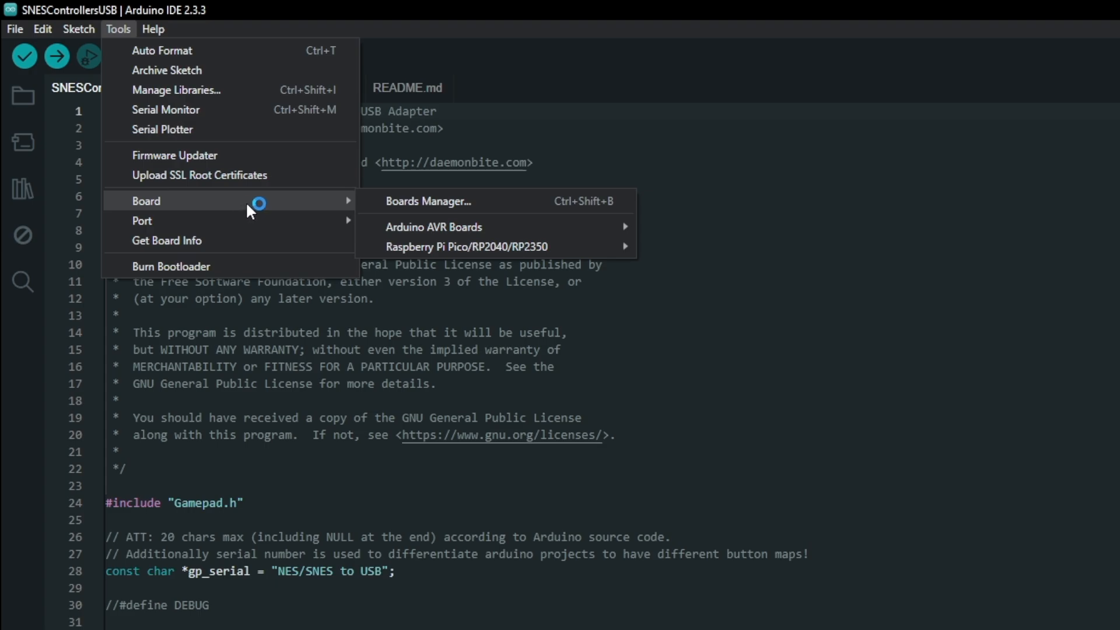
{"action": "mouse_move", "coordinate": [433, 226]}
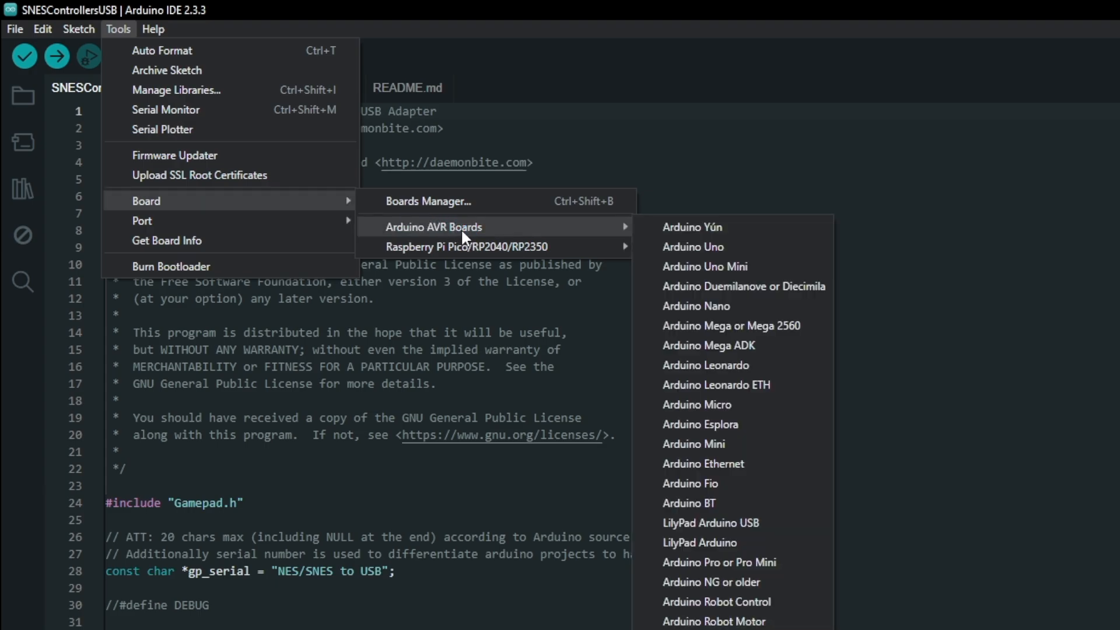
{"action": "mouse_move", "coordinate": [576, 246]}
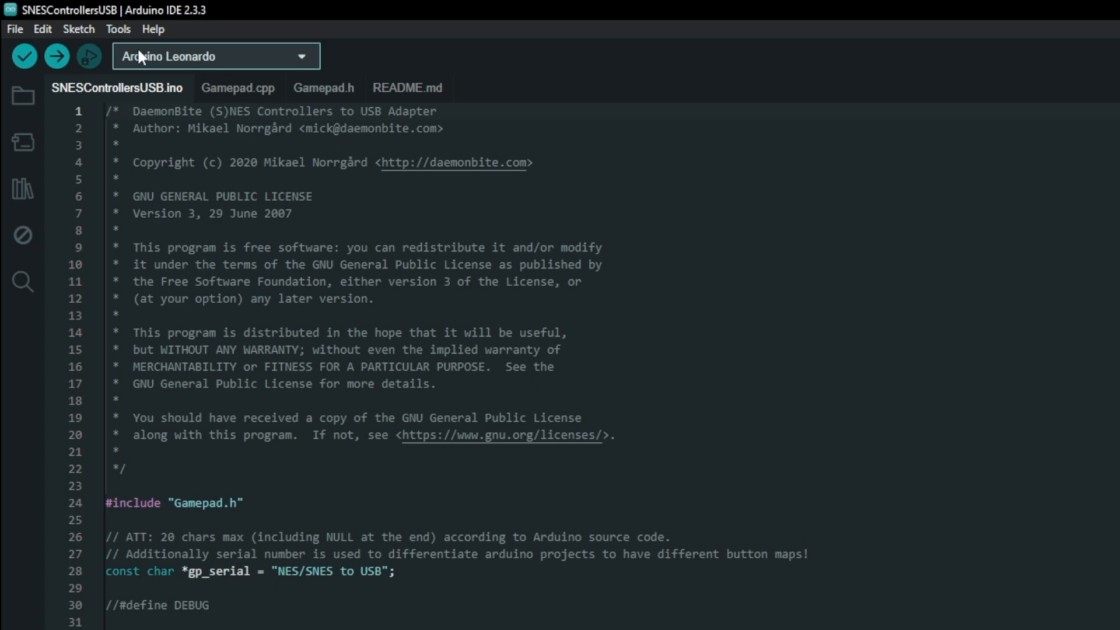
Select the Leonardo on COM10 as the port and upload the SNESControllersUSB sketch
{"action": "left_click", "coordinate": [117, 29]}
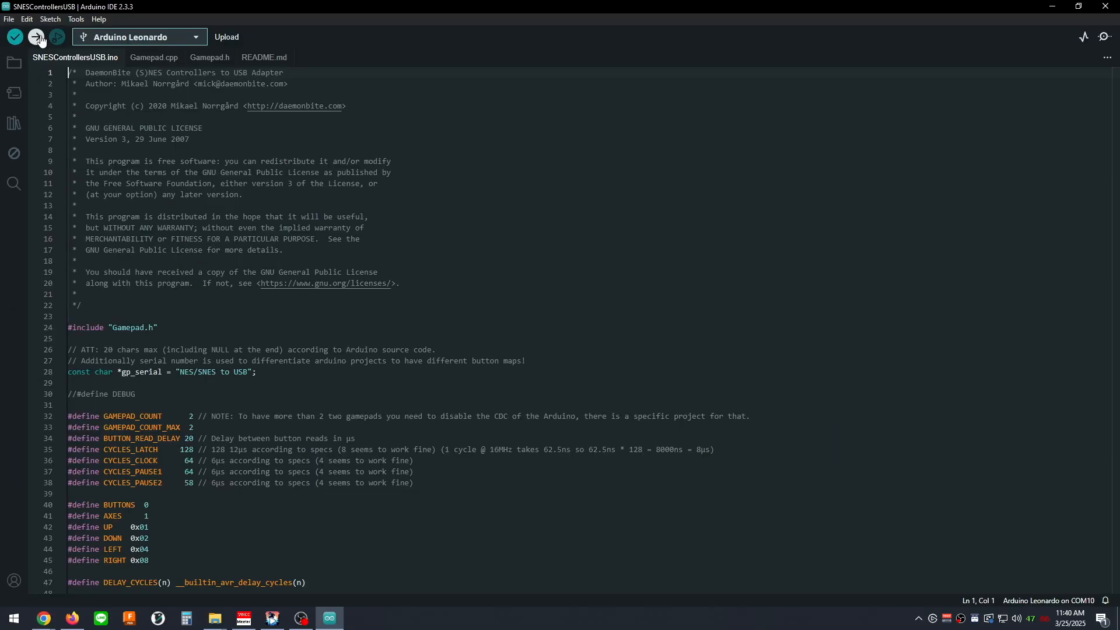
{"action": "left_click", "coordinate": [36, 36]}
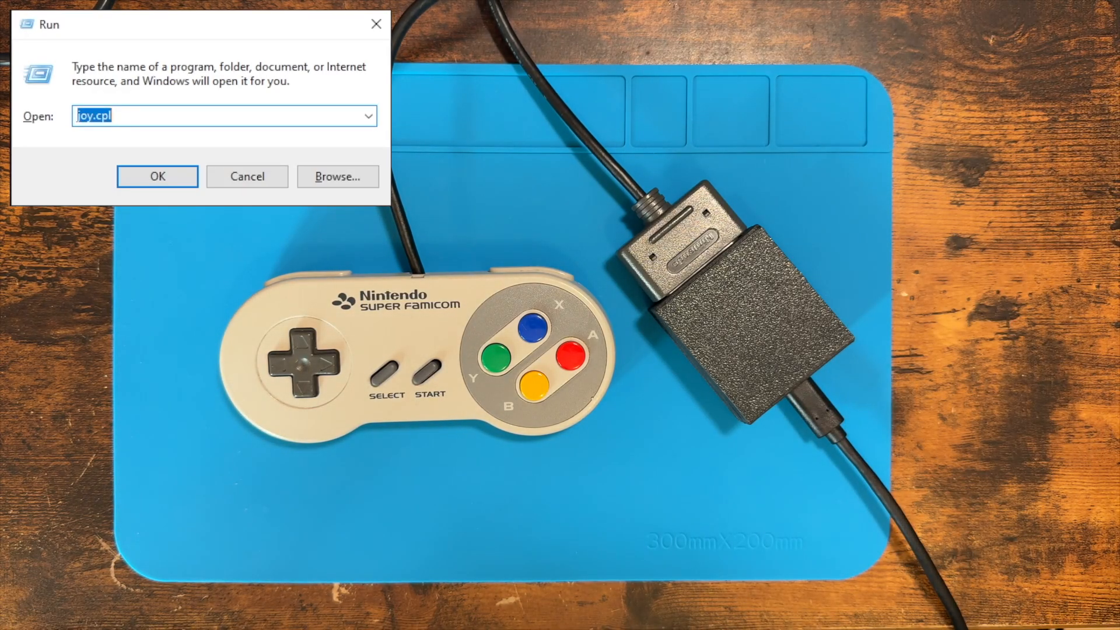
Launch joy.cpl and open the second Arduino Leonardo's properties test page
{"action": "left_click", "coordinate": [158, 177]}
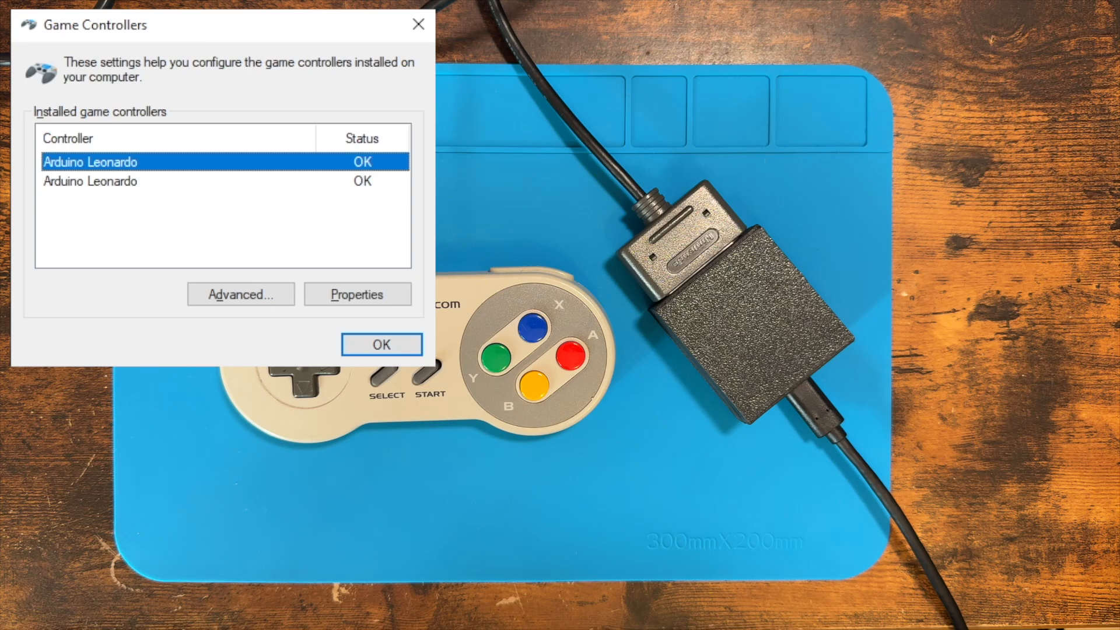
{"action": "mouse_move", "coordinate": [361, 196]}
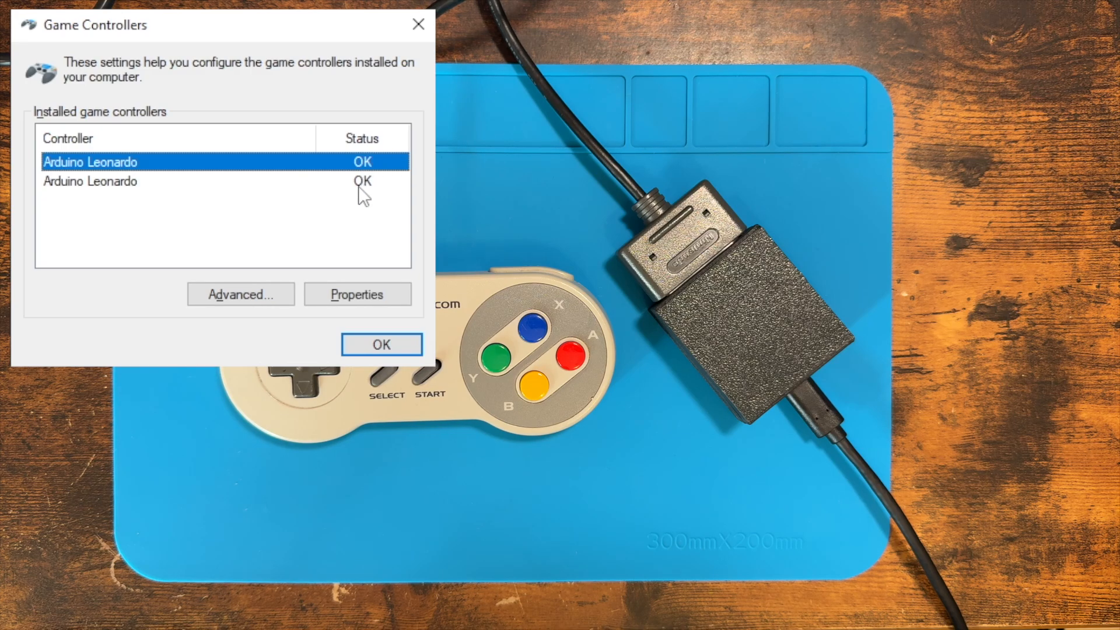
{"action": "left_click", "coordinate": [90, 181]}
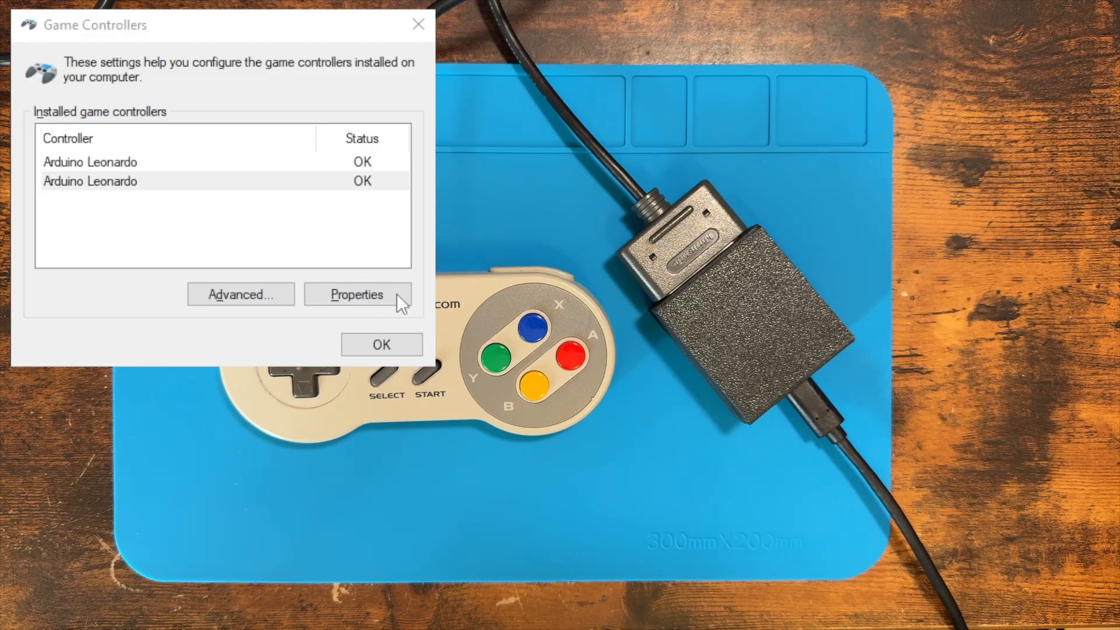
{"action": "left_click", "coordinate": [357, 295]}
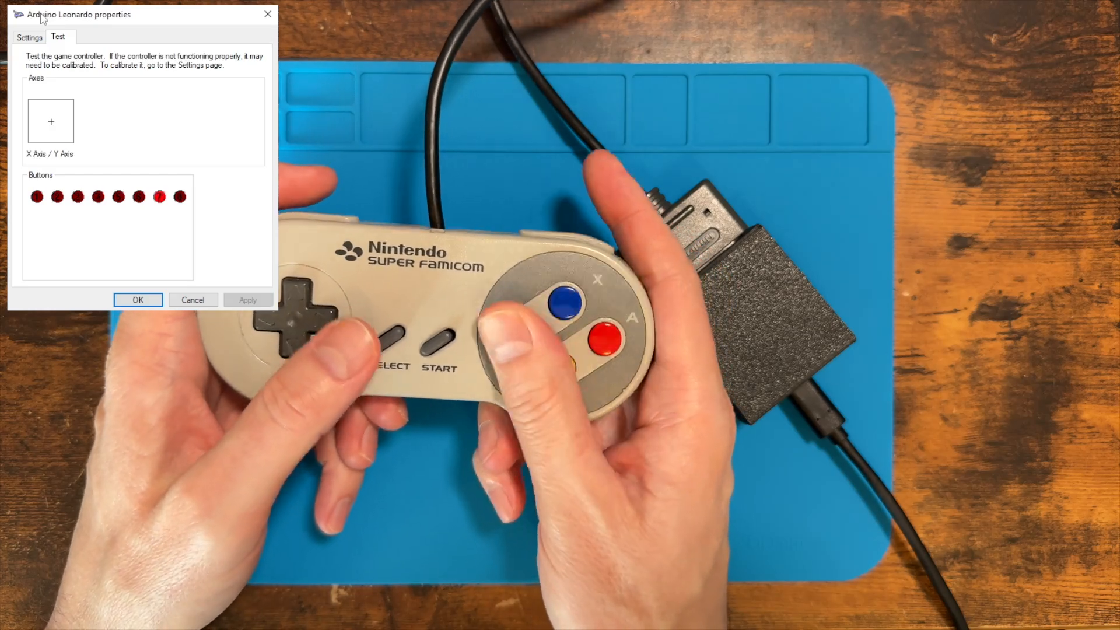